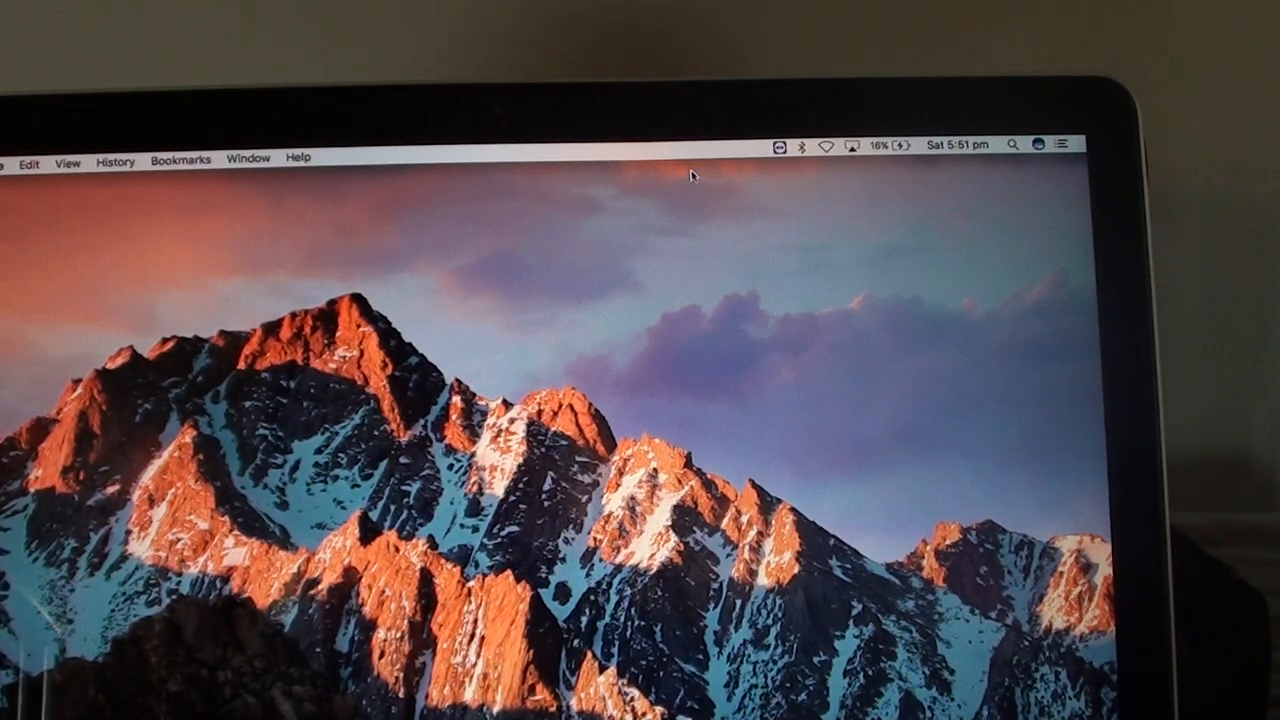
{"action": "mouse_move", "coordinate": [804, 156]}
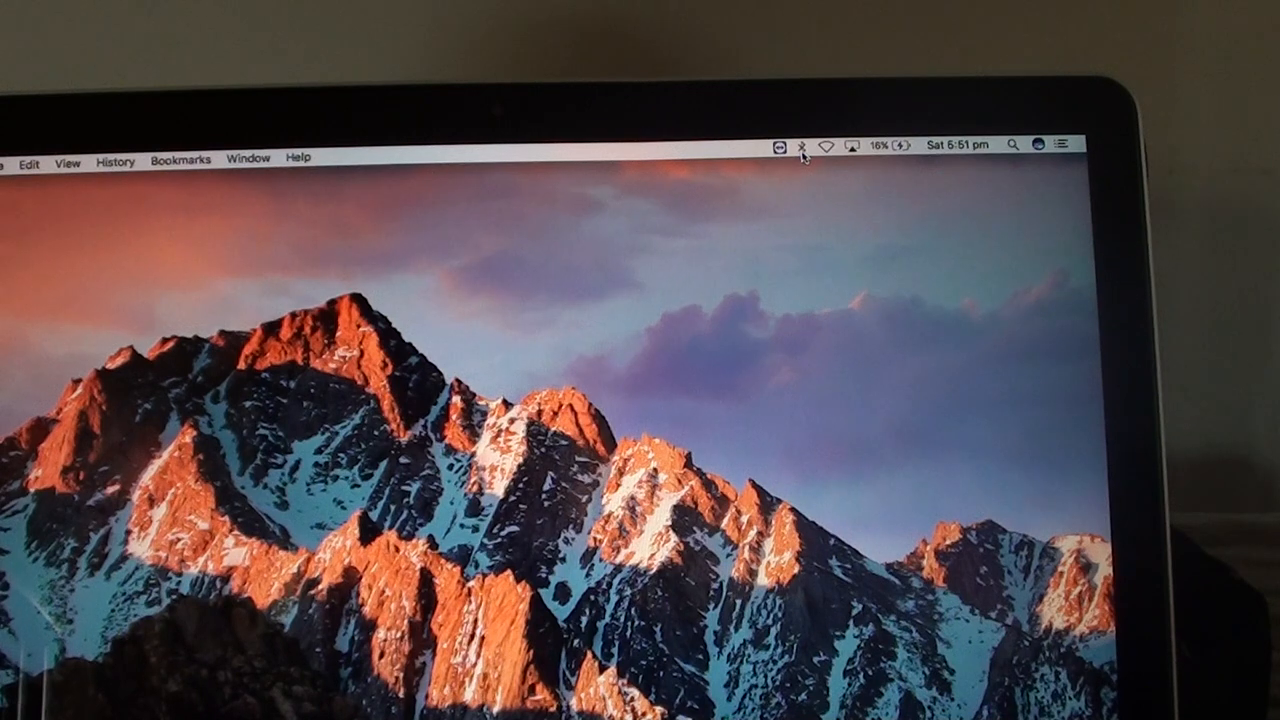
Show the quick Bluetooth options from the menu bar with Bluetooth on
{"action": "left_click", "coordinate": [800, 144]}
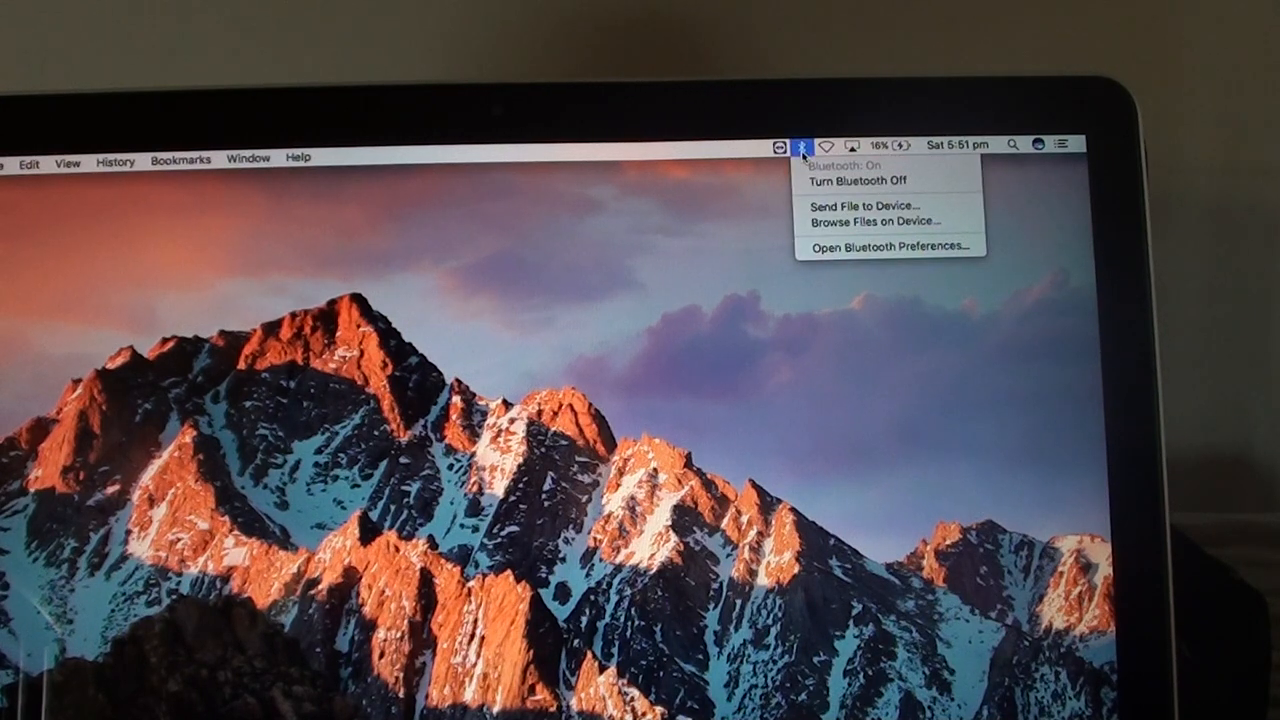
{"action": "mouse_move", "coordinate": [888, 248]}
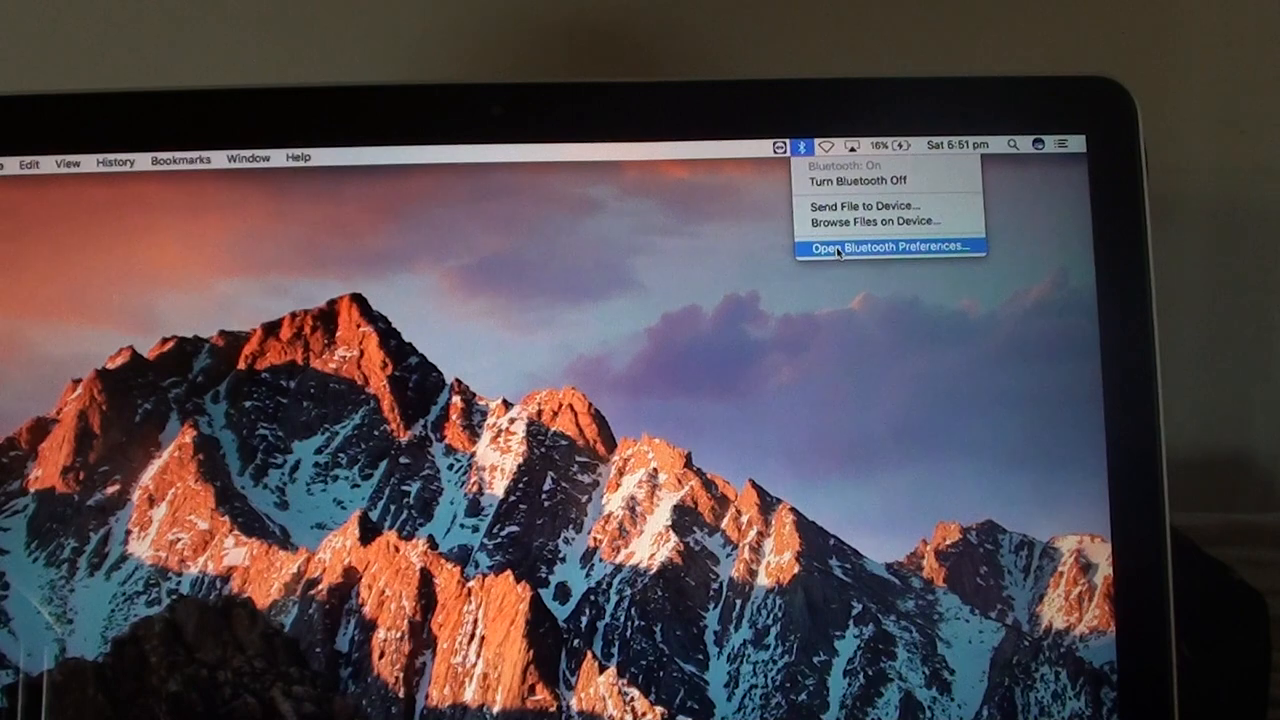
Pair the Mac with Galaxy S9+ from the Bluetooth preferences Devices list
{"action": "left_click", "coordinate": [884, 248]}
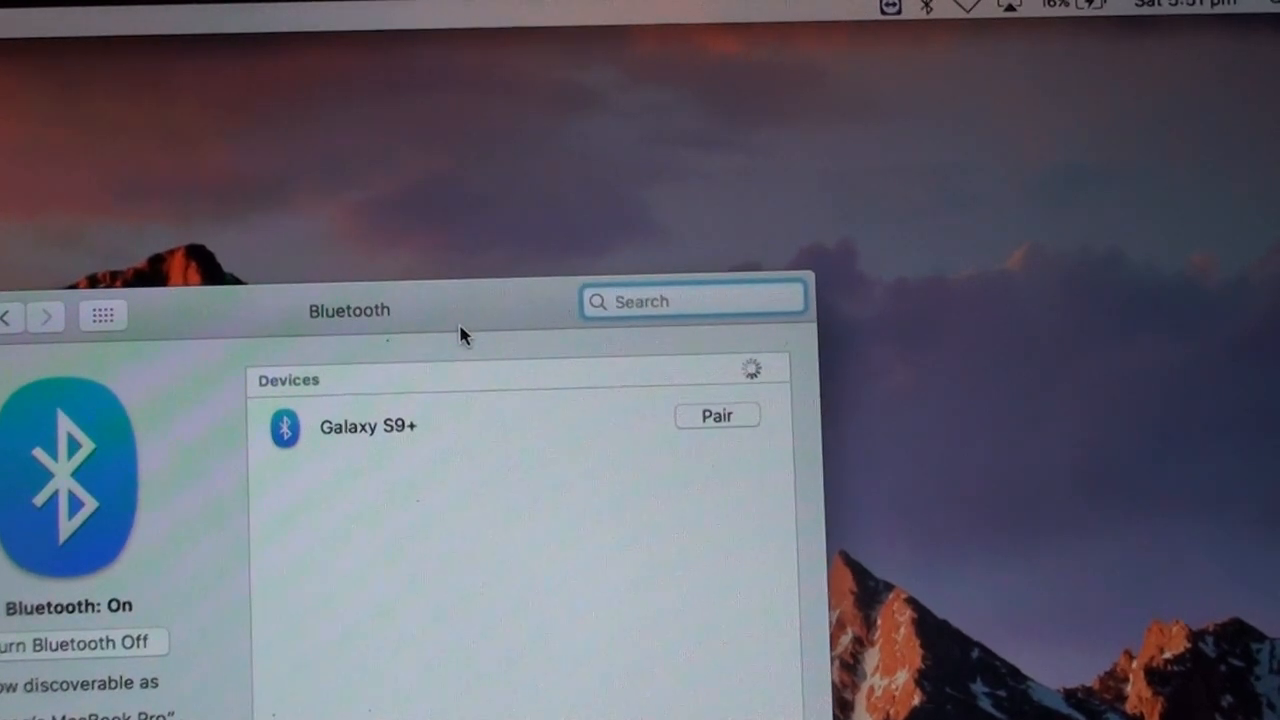
{"action": "left_click", "coordinate": [716, 414]}
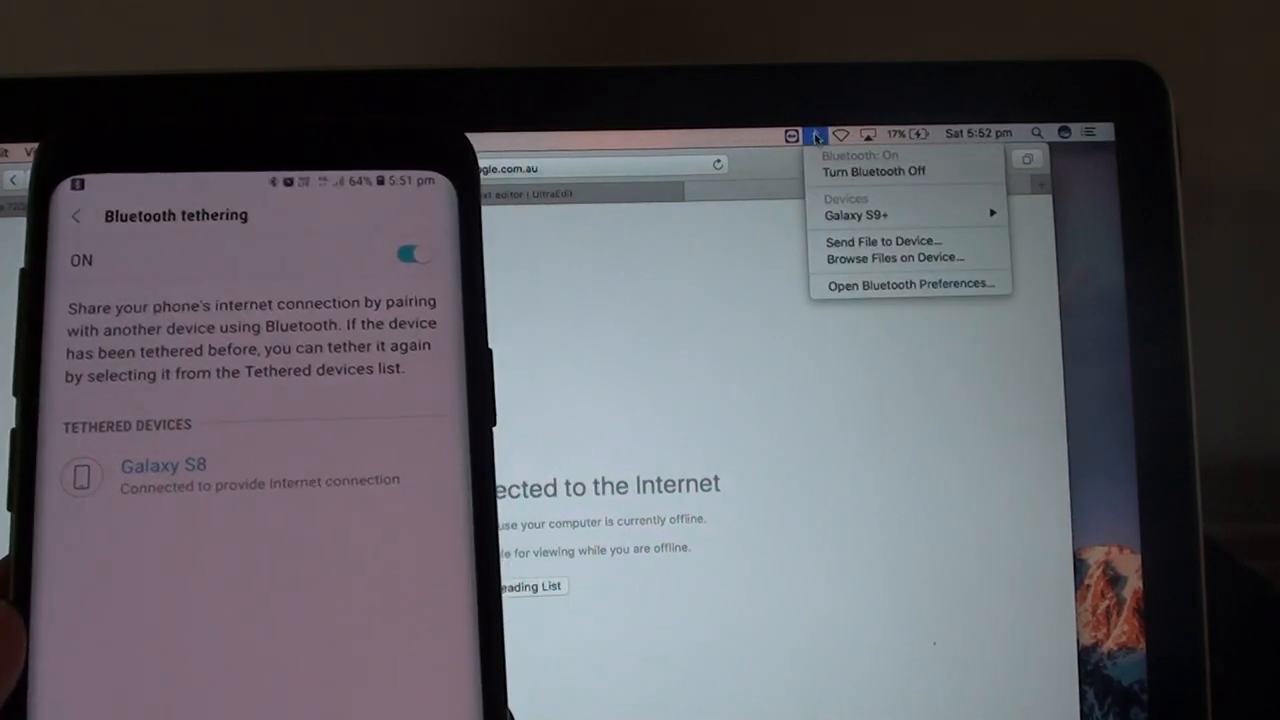
{"action": "mouse_move", "coordinate": [856, 216]}
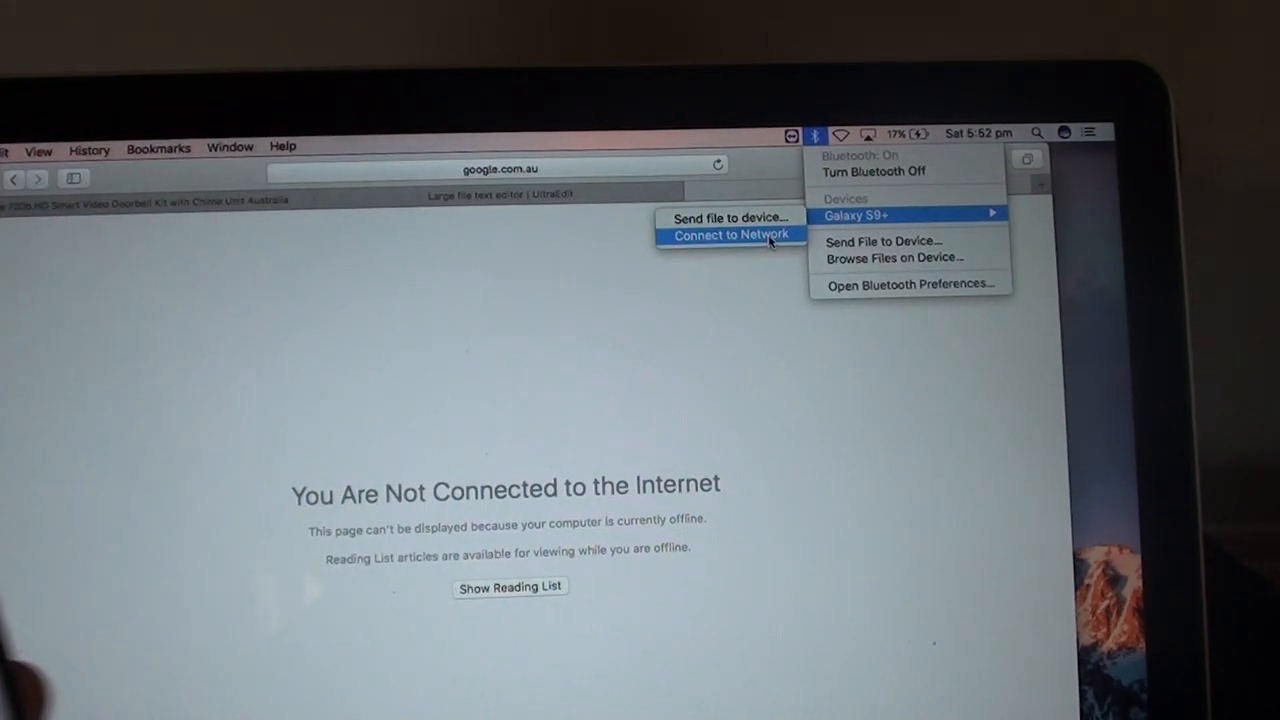
{"action": "left_click", "coordinate": [730, 236]}
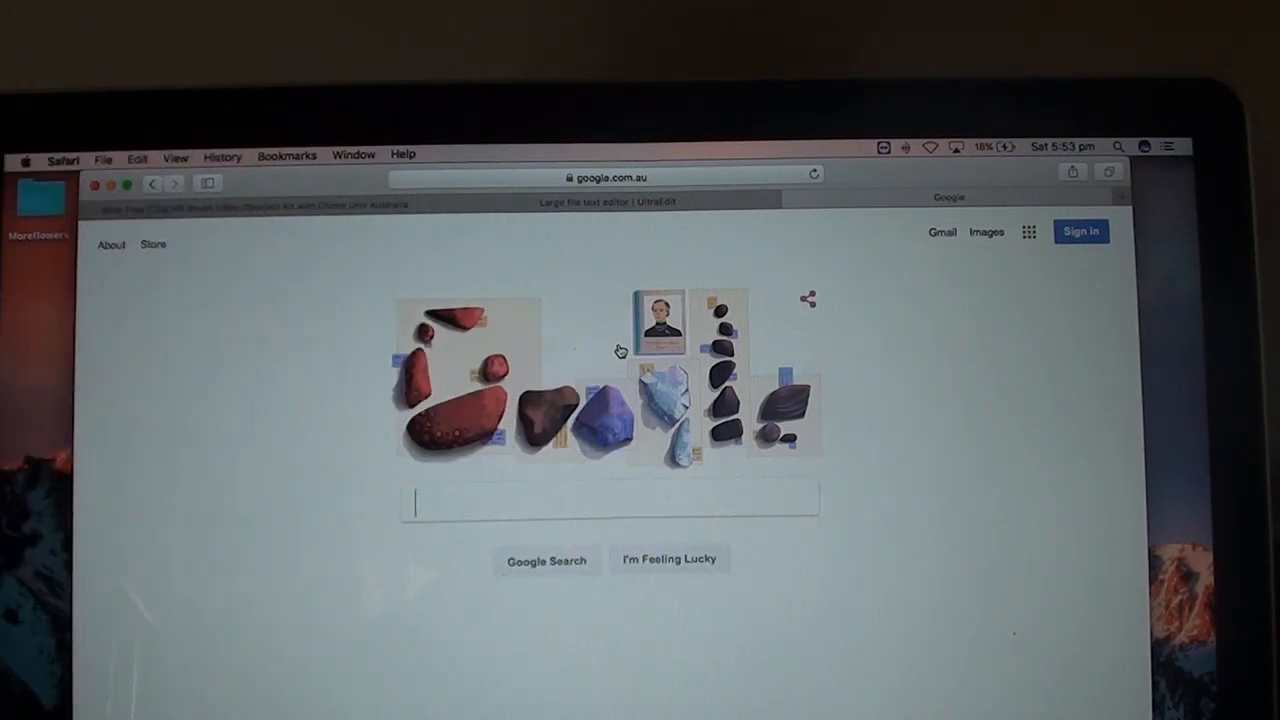
{"action": "mouse_move", "coordinate": [730, 292]}
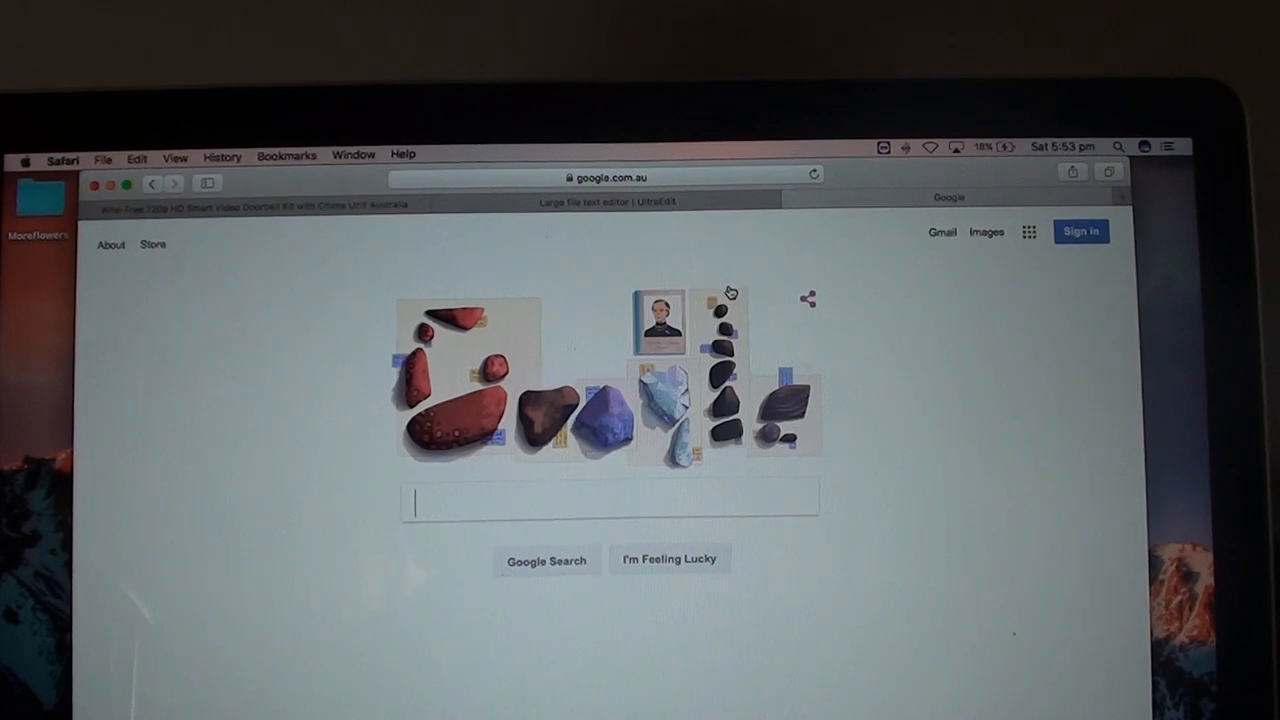
{"action": "mouse_move", "coordinate": [736, 298]}
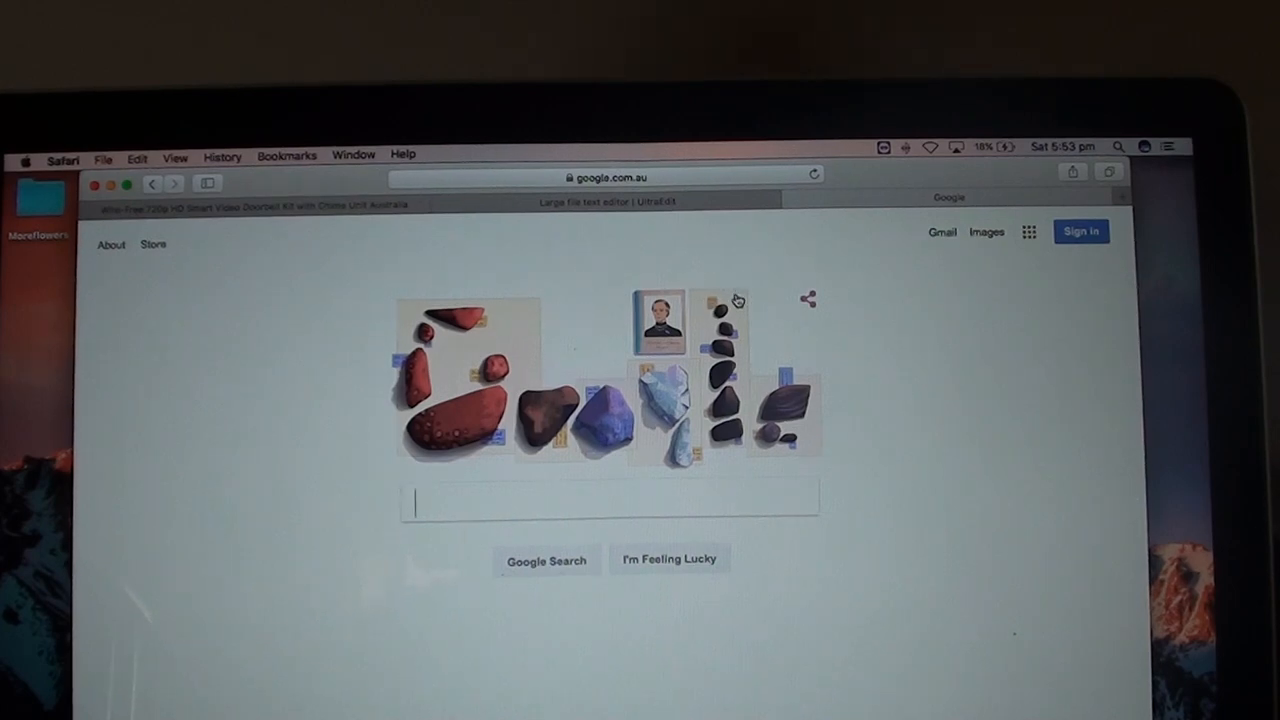